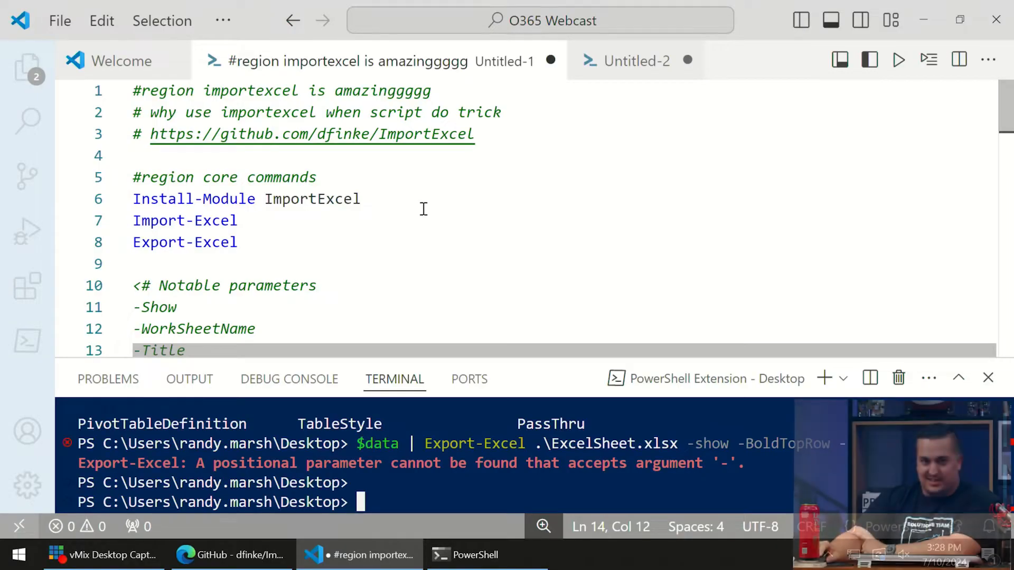
{"action": "mouse_move", "coordinate": [511, 136]}
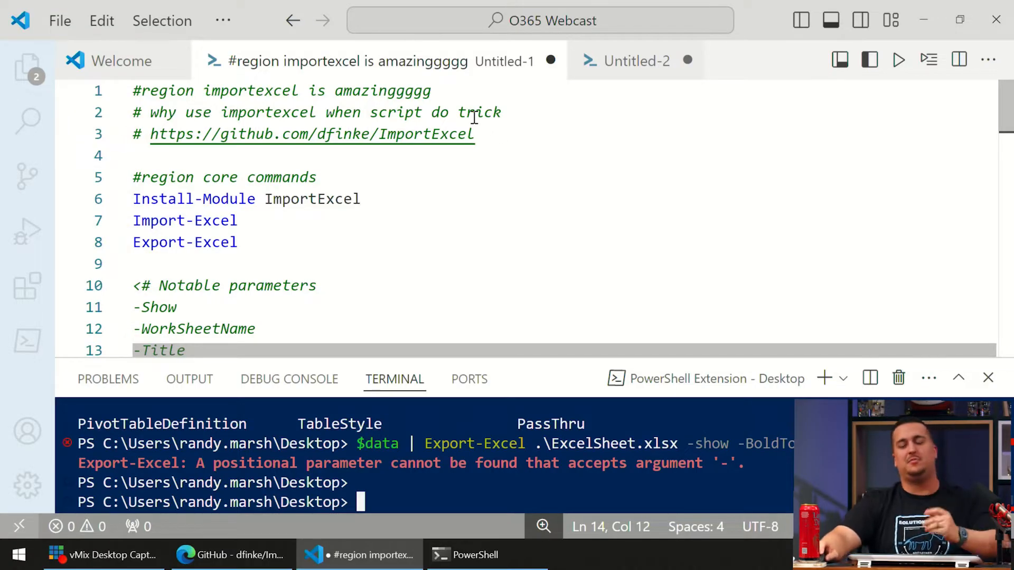
Follow the github.com/dfinke/ImportExcel link in the line 3 comment to the repository page
{"action": "left_click", "coordinate": [505, 134]}
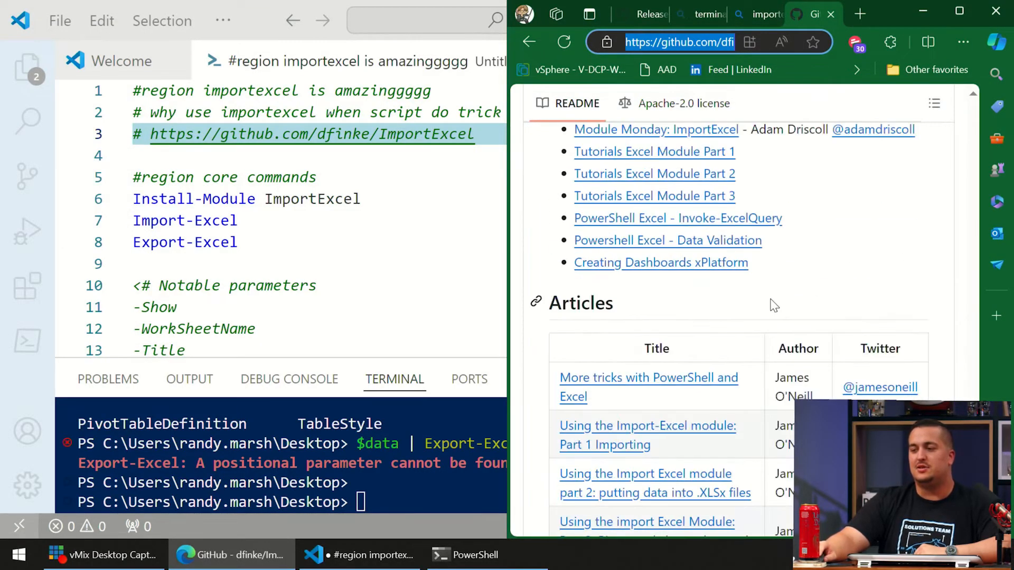
Scroll the README through its video and article links before returning to the script
{"action": "scroll", "scroll_direction": "up", "scroll_amount": 3}
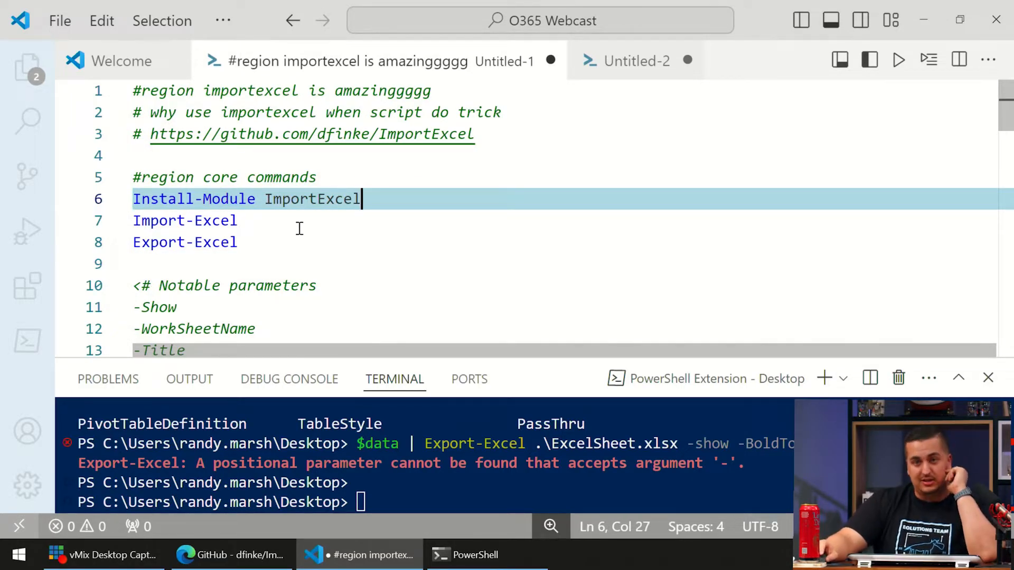
Load the sample data with Import-Excel, fixing the tab-completed path, and list $data as Region/State/Units/Price rows
{"action": "left_click", "coordinate": [240, 242]}
{"action": "type", "text": "Import-Excel '.\\# Objects!.ps1'"}
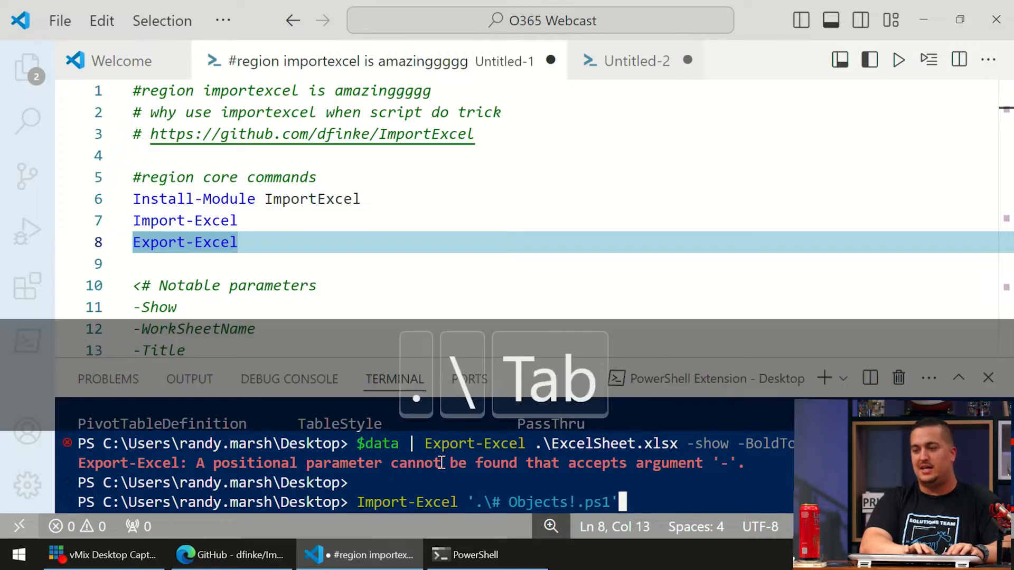
{"action": "key", "text": "Backspace"}
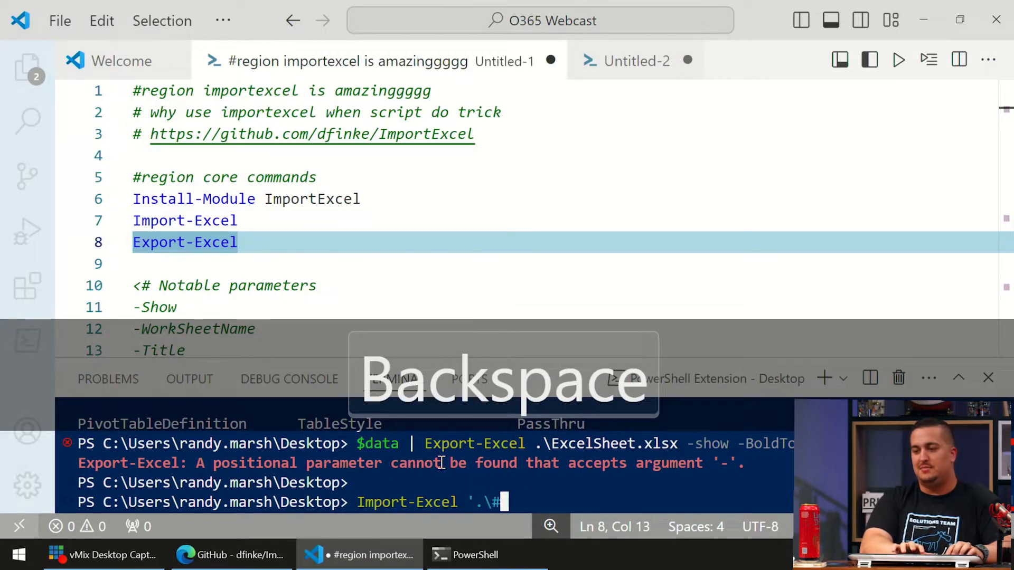
{"action": "key", "text": "Tab"}
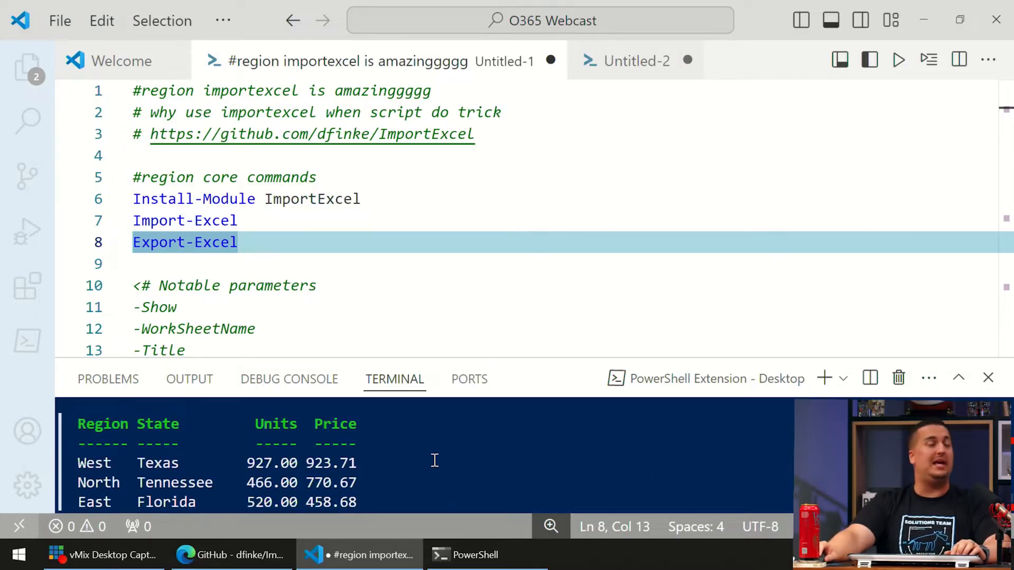
{"action": "mouse_move", "coordinate": [432, 472]}
{"action": "type", "text": "$data | Export-Excel .\\ExcelSheet.xlsx -show -BoldTo"}
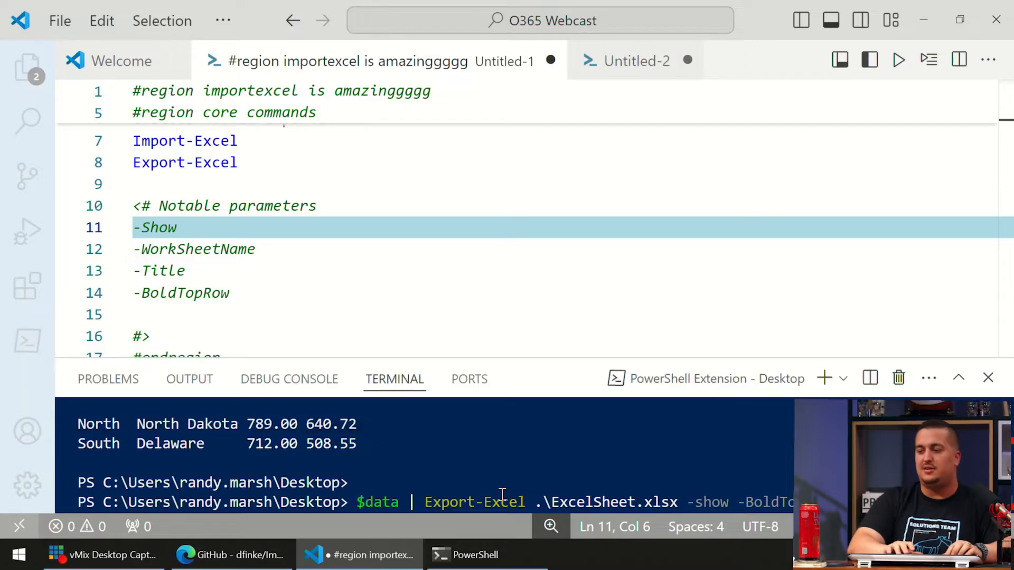
Export $data to .\ExcelSheet.xlsx with -show, then recall the command and add -BoldTopRow
{"action": "key", "text": "Backspace"}
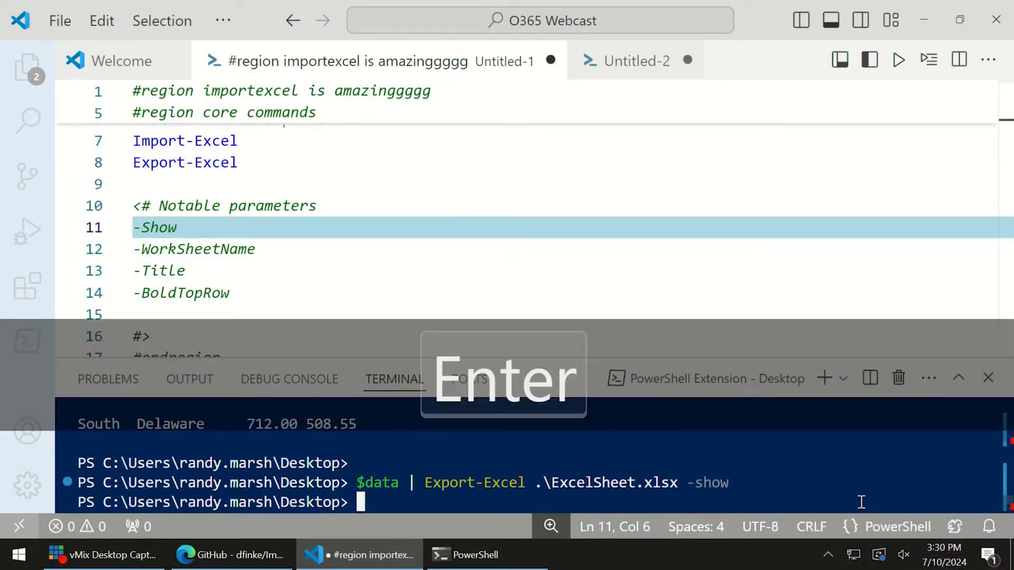
{"action": "key", "text": "Enter"}
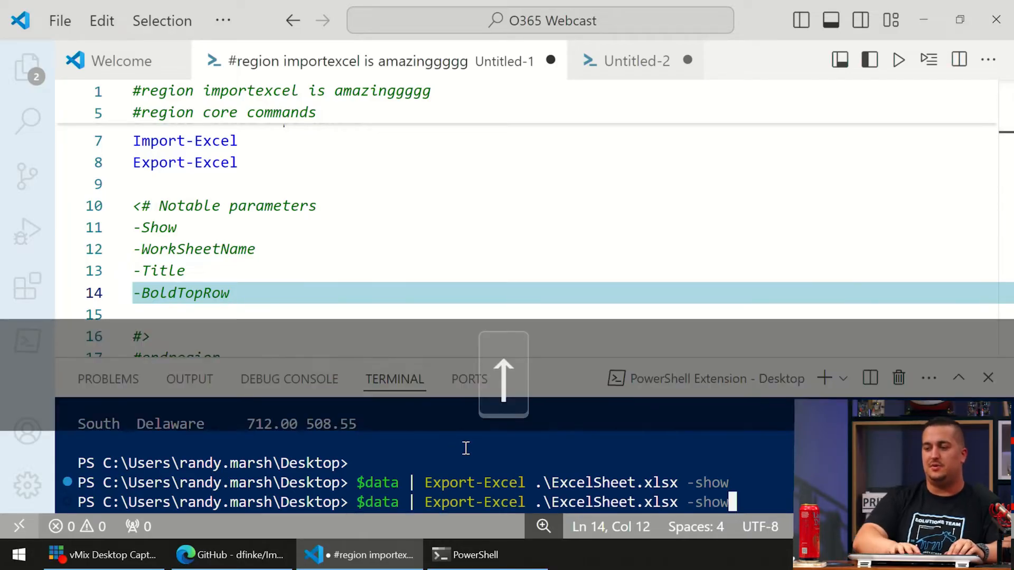
{"action": "type", "text": "-boldTopRow -"}
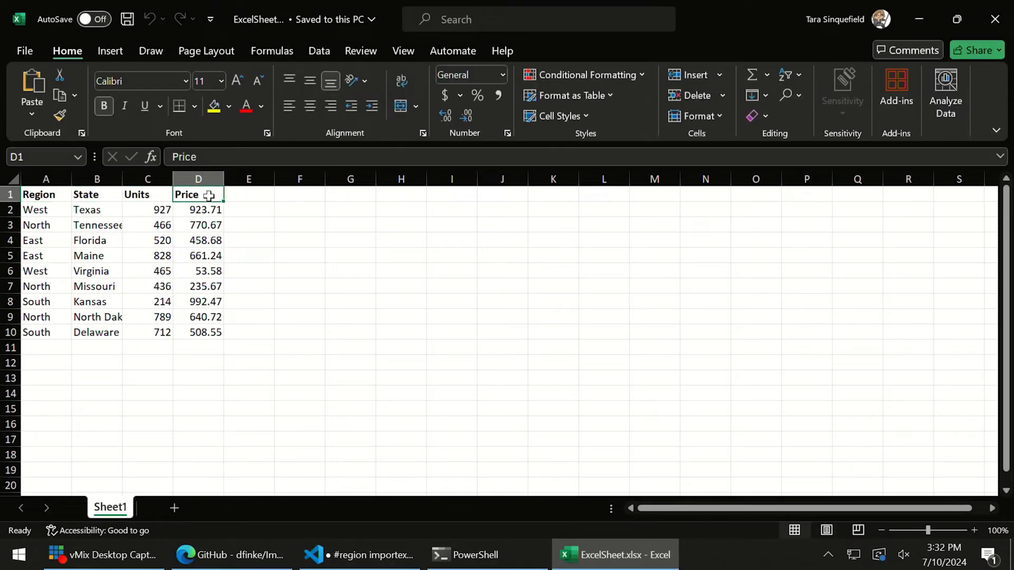
Close the reopened ExcelSheet.xlsx after checking its bold header row
{"action": "left_click", "coordinate": [358, 554]}
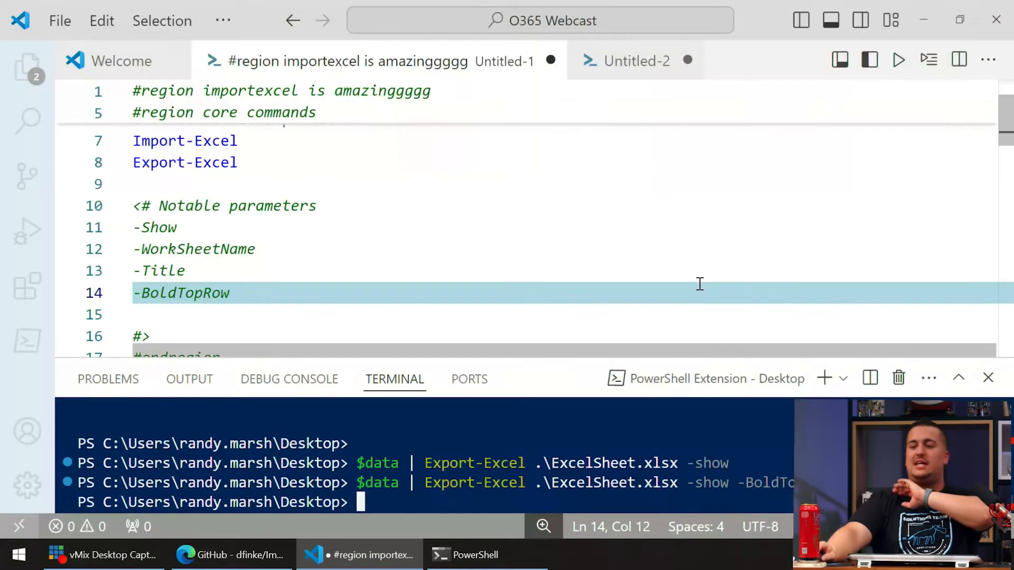
{"action": "mouse_move", "coordinate": [521, 269]}
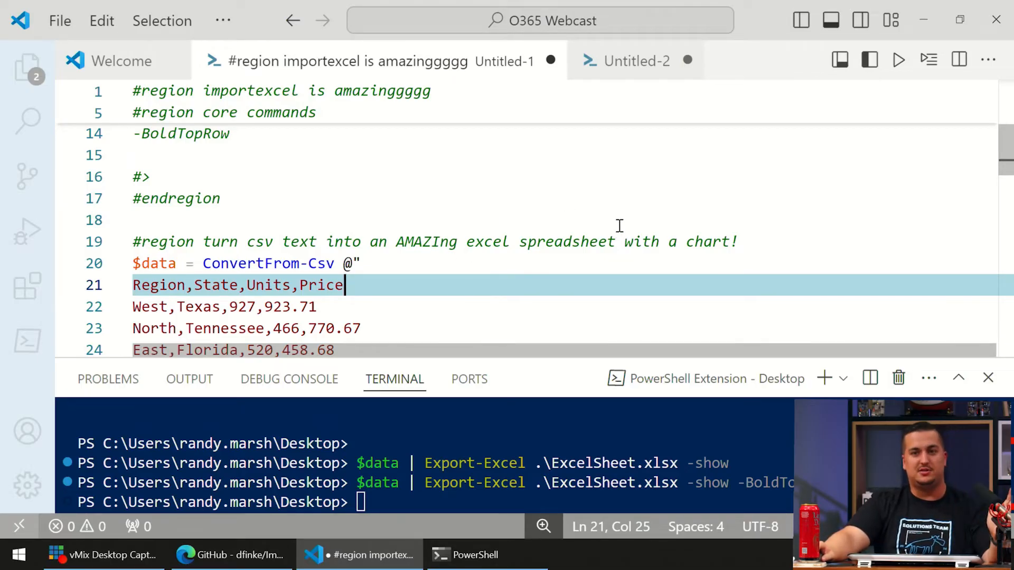
{"action": "mouse_move", "coordinate": [601, 217]}
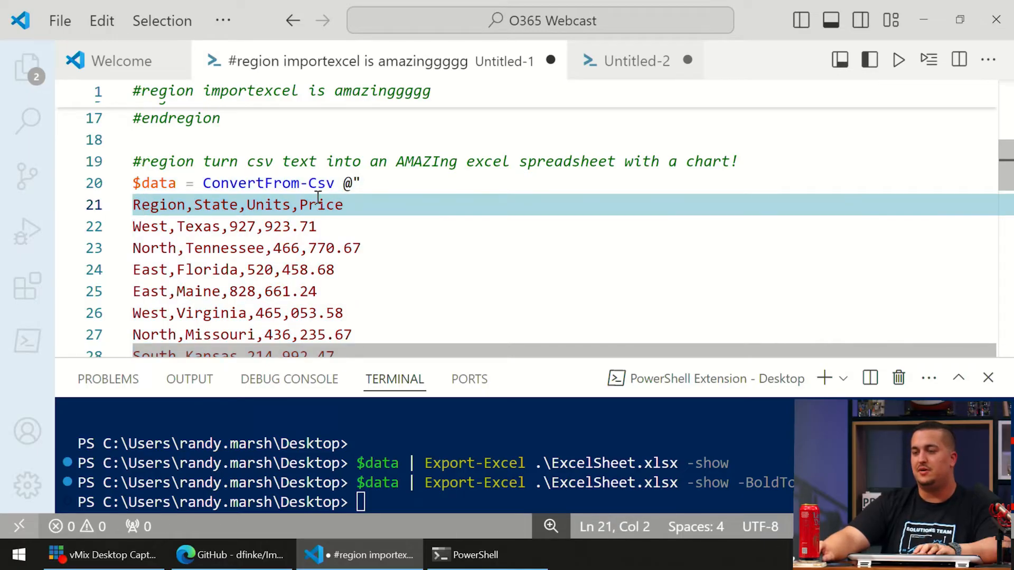
Run the ConvertFrom-Csv sample block, then the New-ExcelChartDefinition and Export-Excel lines for the Units by State chart
{"action": "left_click", "coordinate": [140, 183]}
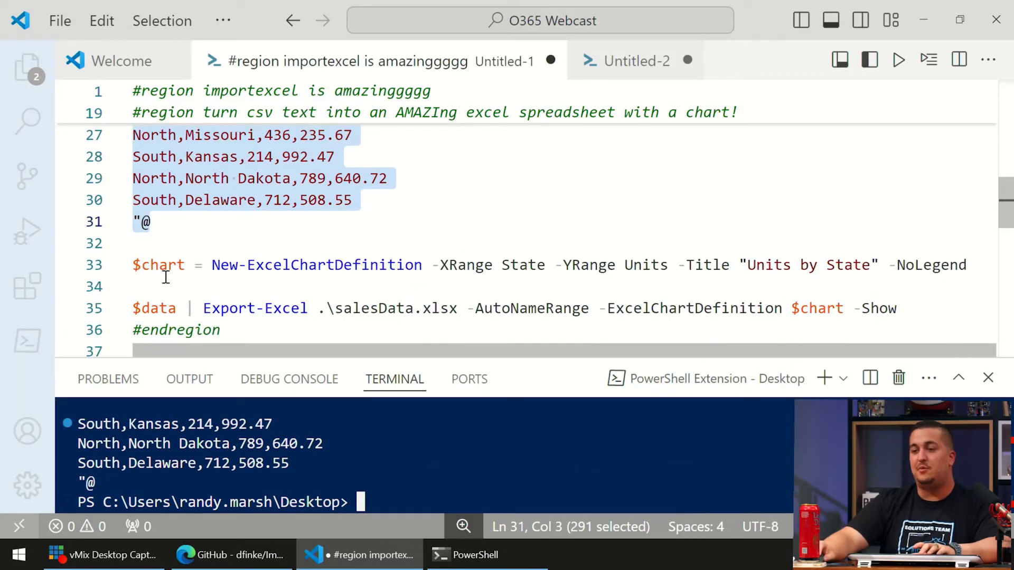
{"action": "left_click", "coordinate": [157, 264]}
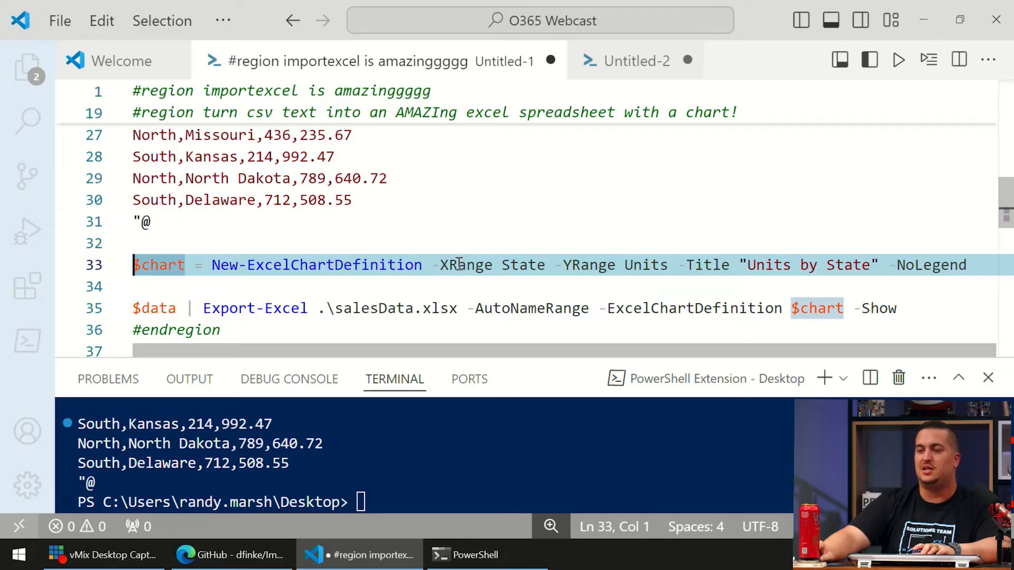
{"action": "mouse_move", "coordinate": [666, 264]}
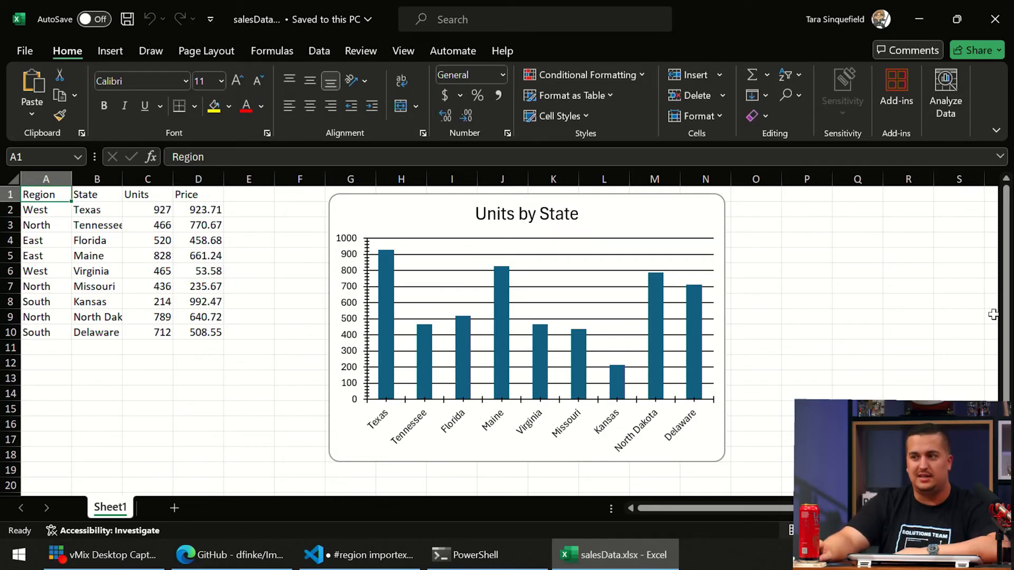
{"action": "mouse_move", "coordinate": [569, 302]}
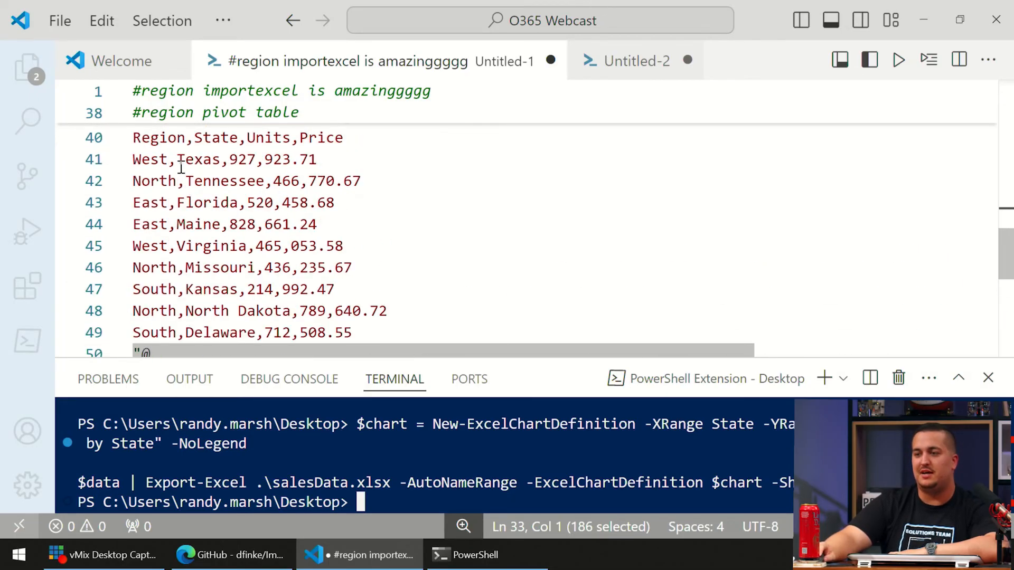
Run the line 52 Export-Excel with -PivotRows Region and -PivotData to add Sheet1PivotTable to salesData.xlsx
{"action": "scroll", "scroll_direction": "down", "scroll_amount": 3}
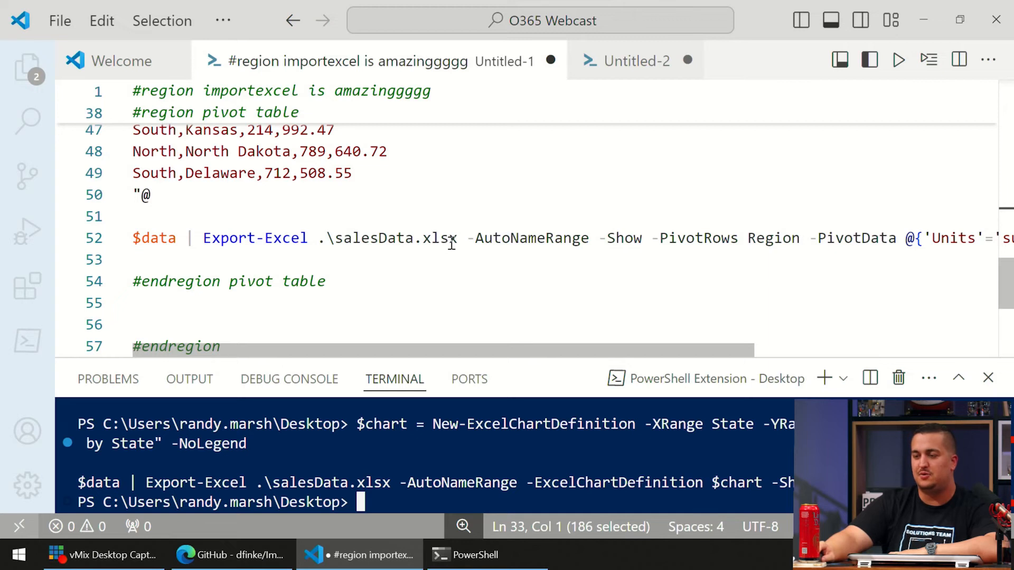
{"action": "scroll", "scroll_direction": "right", "scroll_amount": 3}
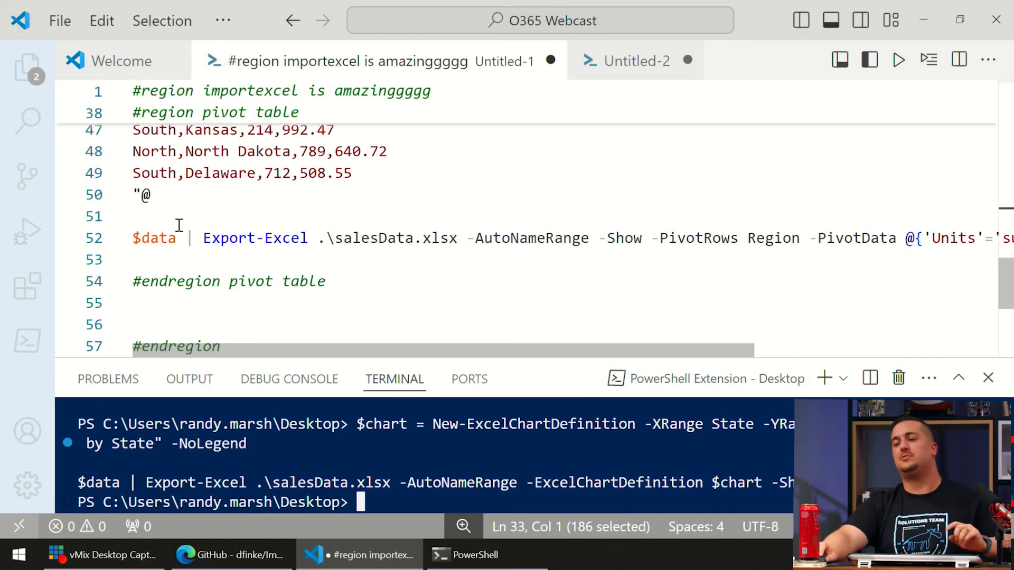
{"action": "left_click", "coordinate": [154, 237]}
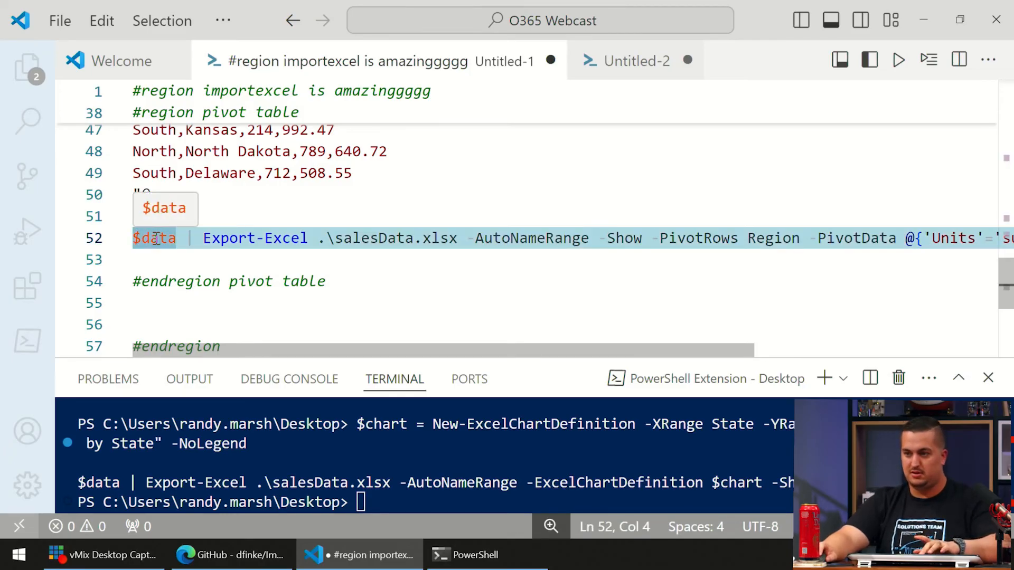
{"action": "left_click", "coordinate": [613, 555]}
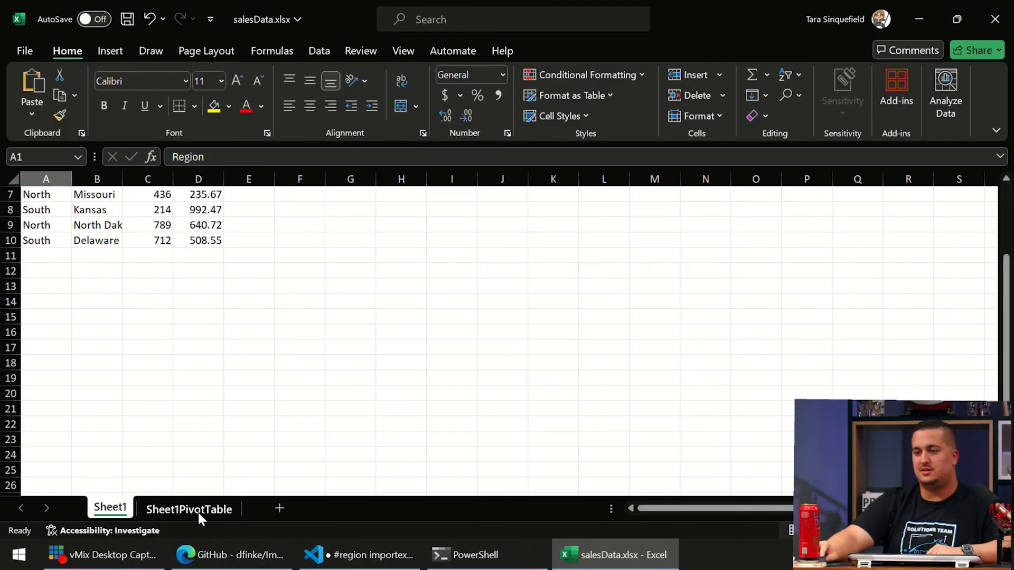
View Sheet1PivotTable's Sum of Units by Region with its 3D pie chart, then return to the GitHub README
{"action": "left_click", "coordinate": [188, 508]}
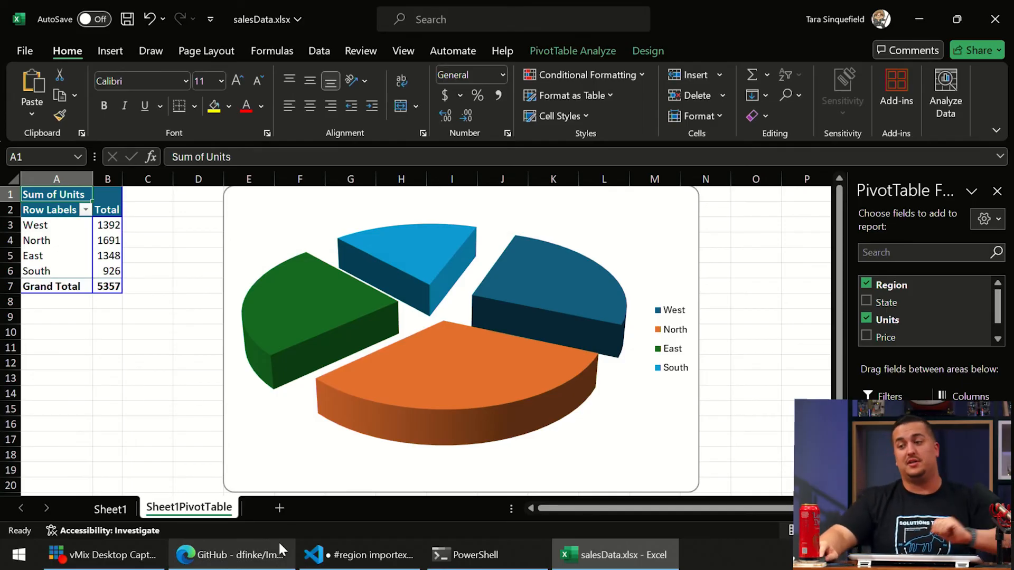
{"action": "left_click", "coordinate": [231, 554]}
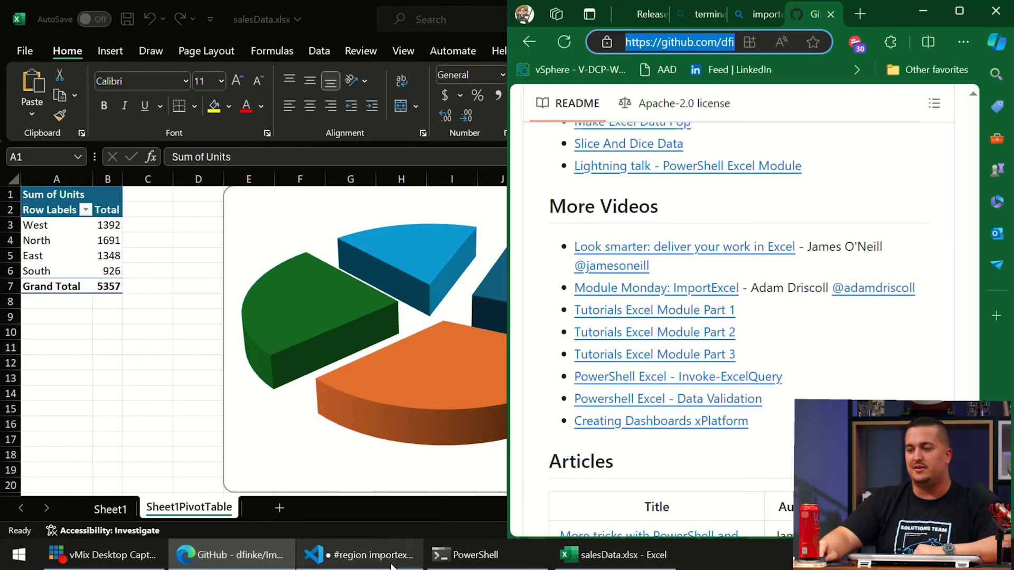